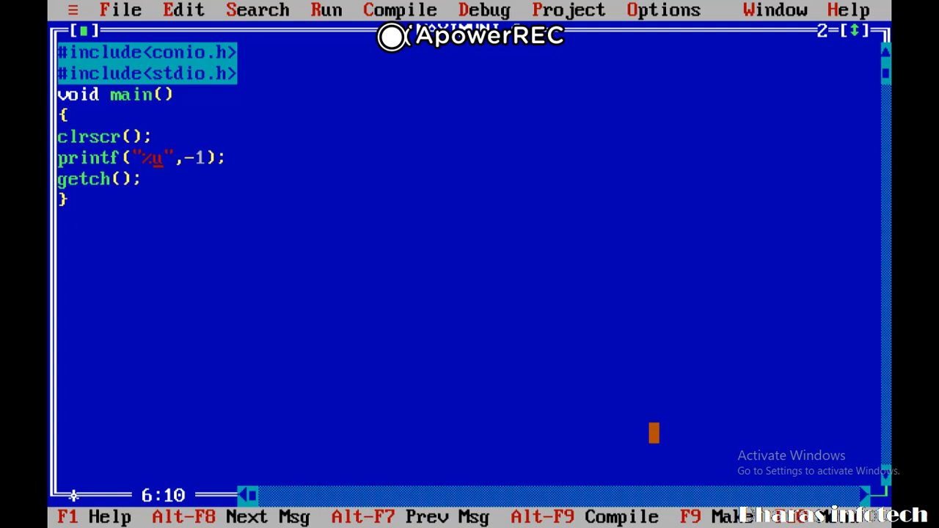
Compile the printf("%u", -1) program, then run it to see 65535 printed.
left_click(400, 9)
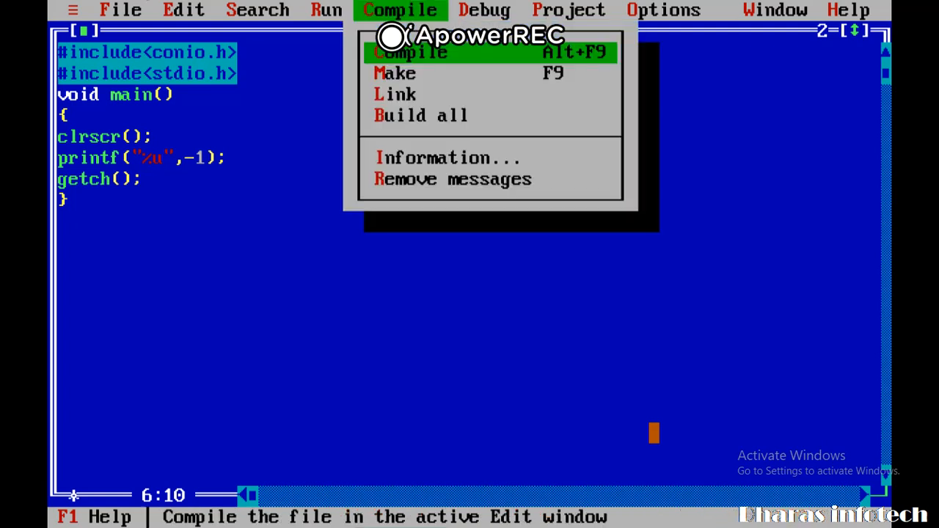
left_click(410, 52)
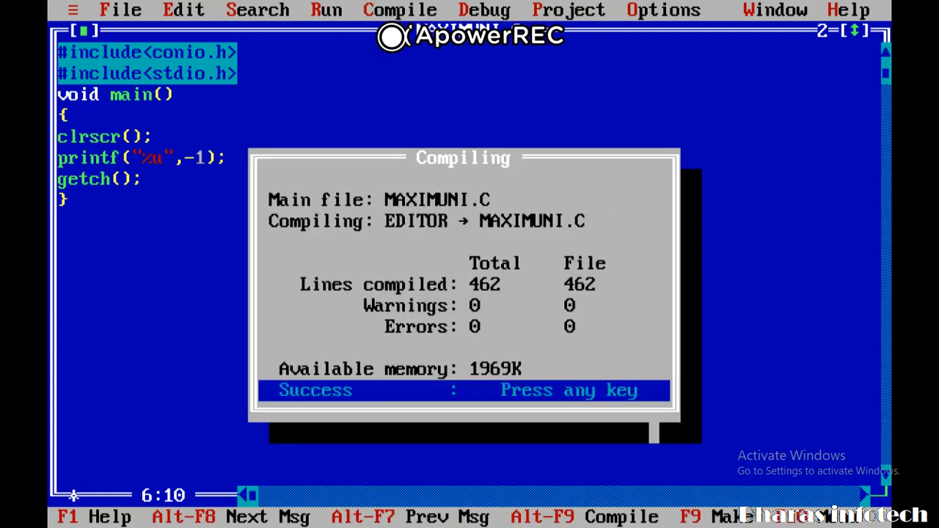
left_click(326, 10)
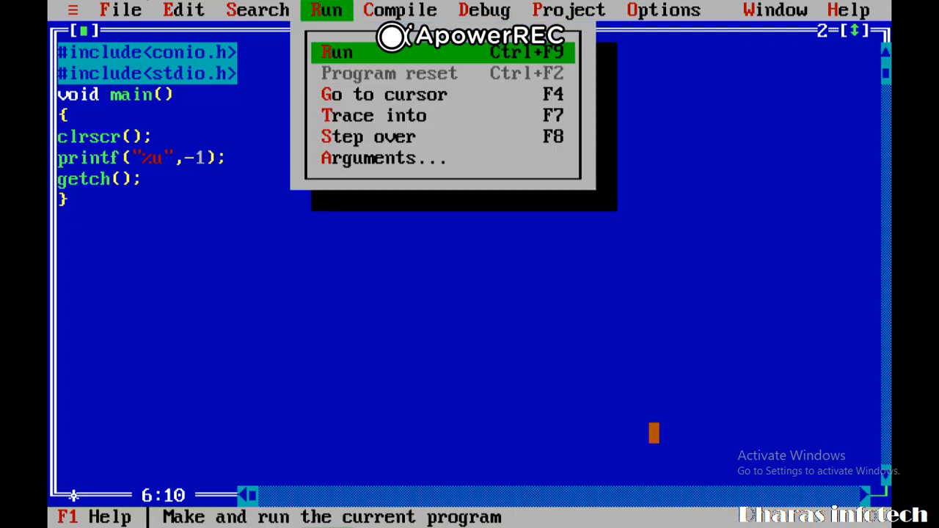
left_click(335, 51)
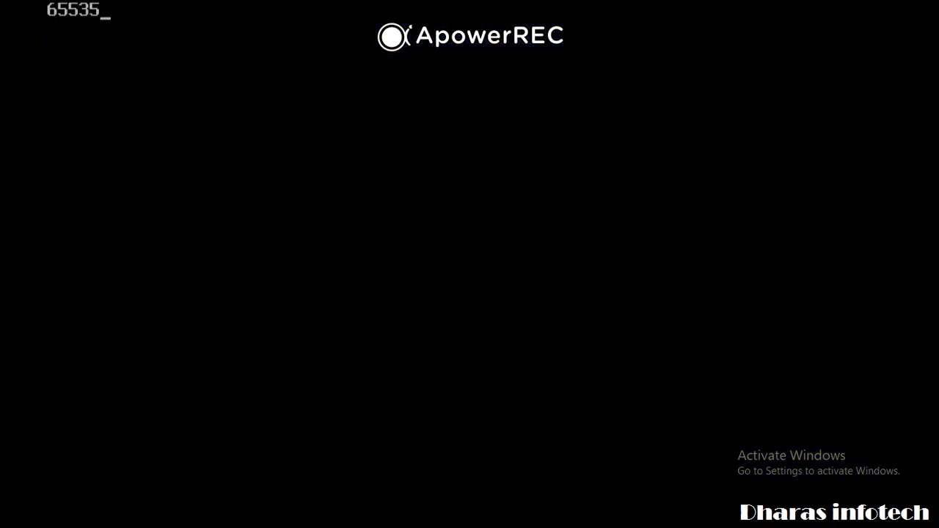